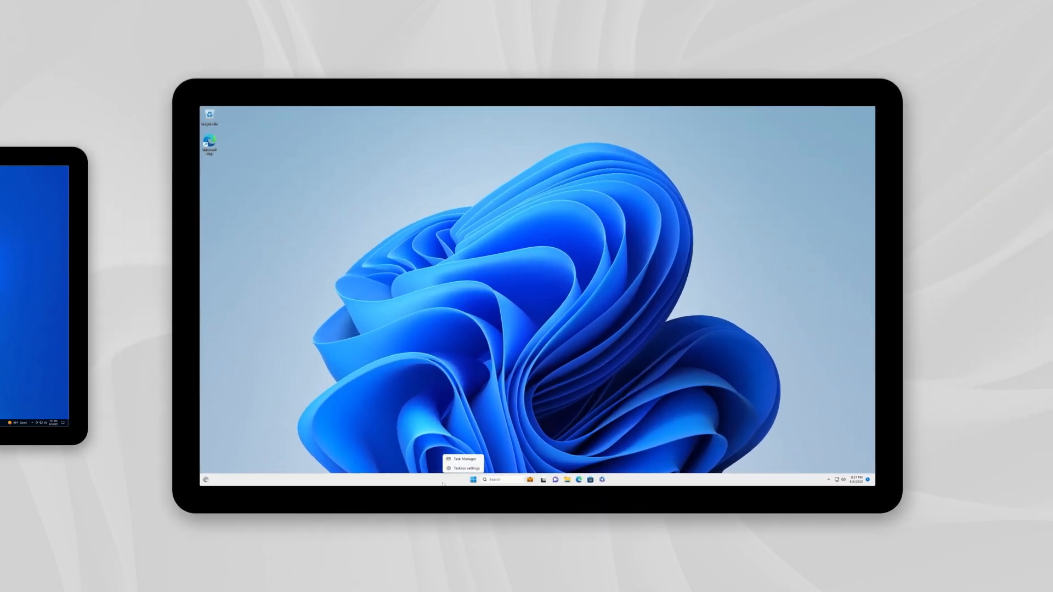
Step: Set Taskbar alignment to Left in taskbar settings, then back to Center
{"action": "left_click", "coordinate": [461, 459]}
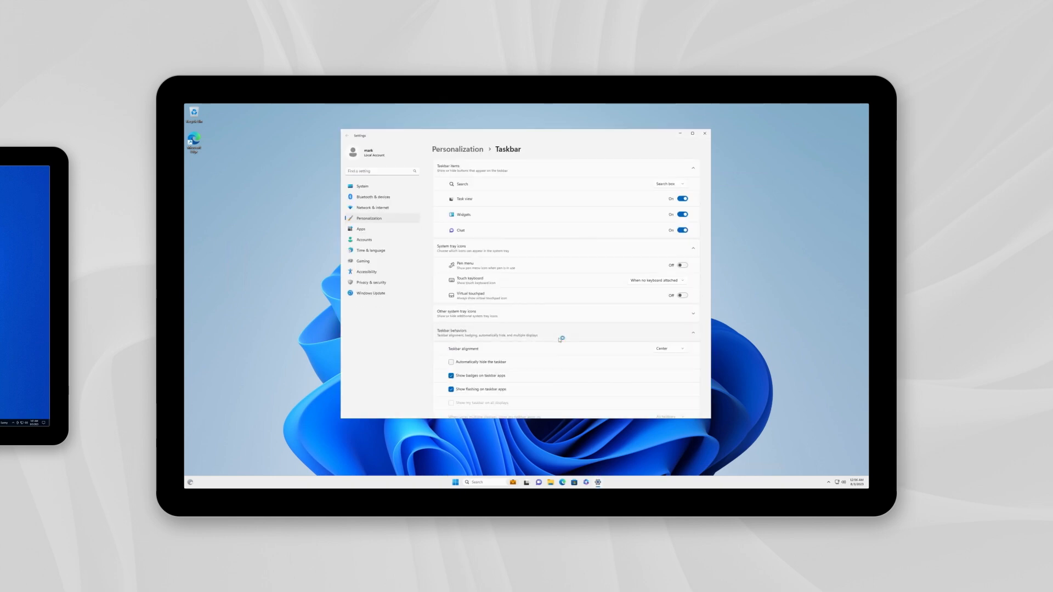
{"action": "left_click", "coordinate": [668, 348]}
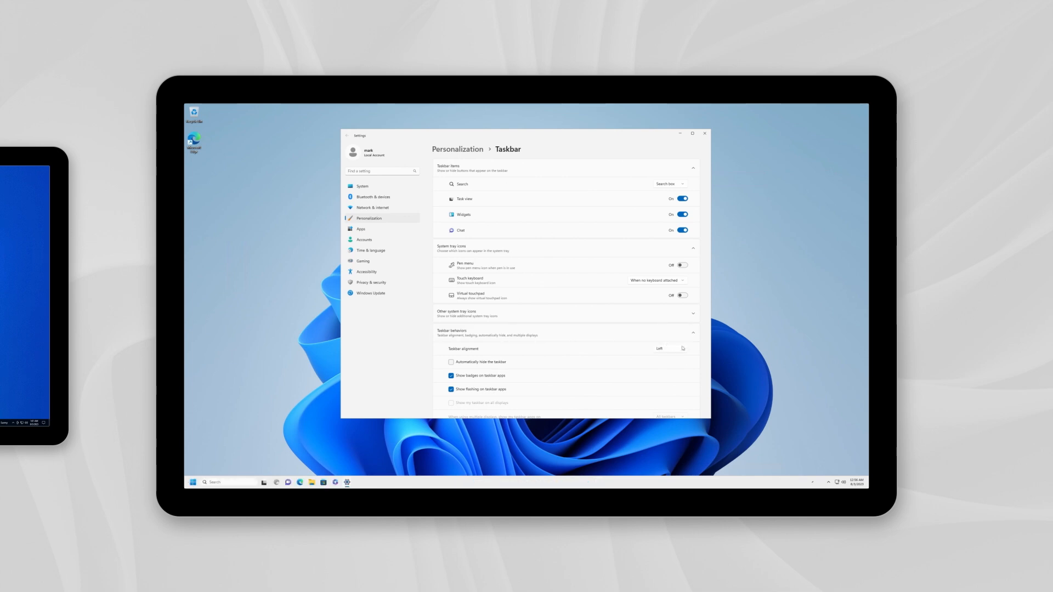
{"action": "left_click", "coordinate": [668, 348]}
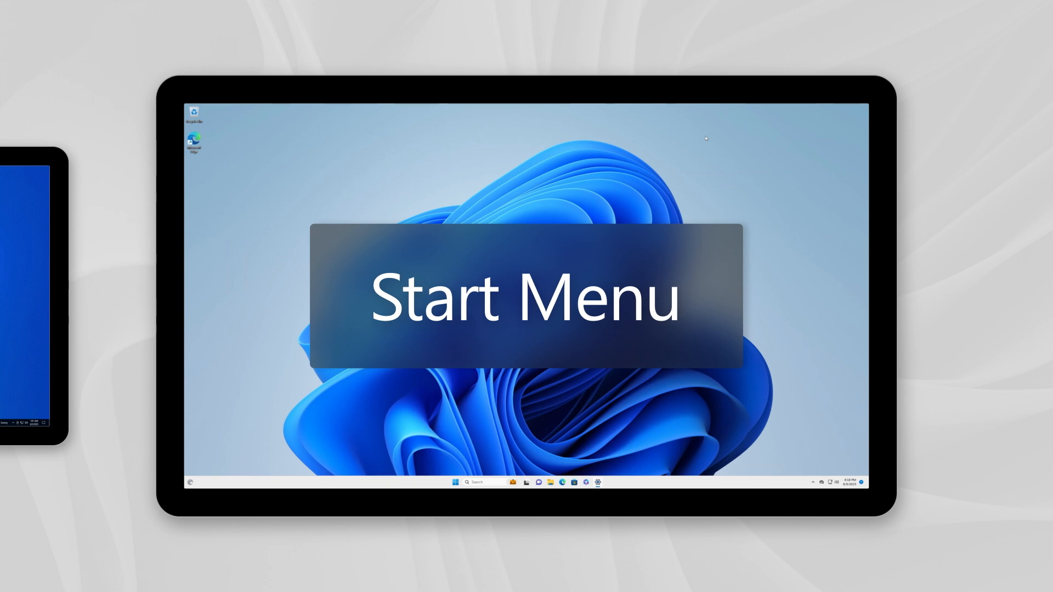
{"action": "left_click", "coordinate": [460, 483]}
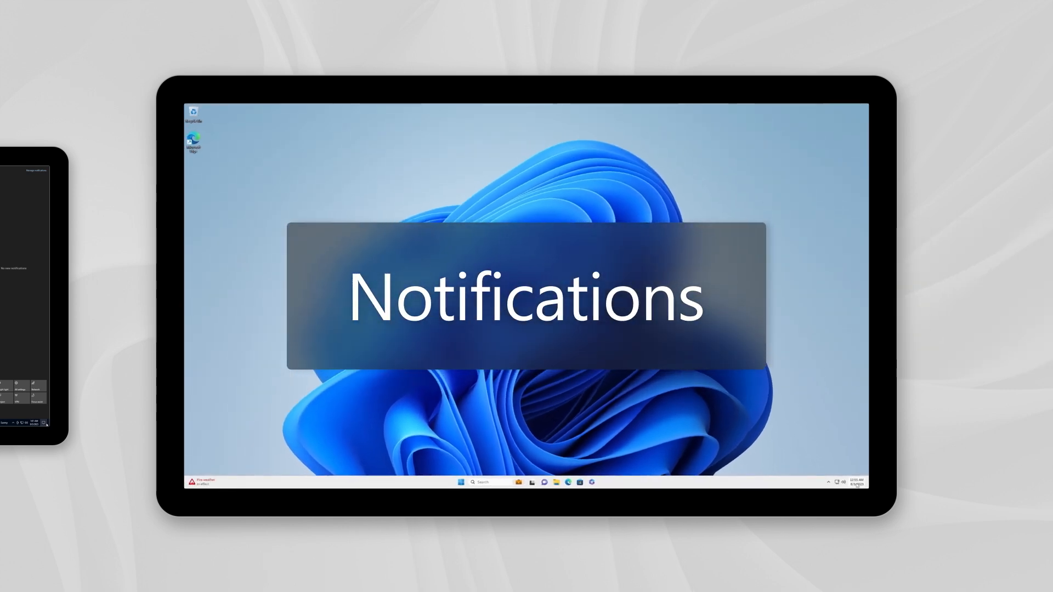
{"action": "left_click", "coordinate": [857, 482]}
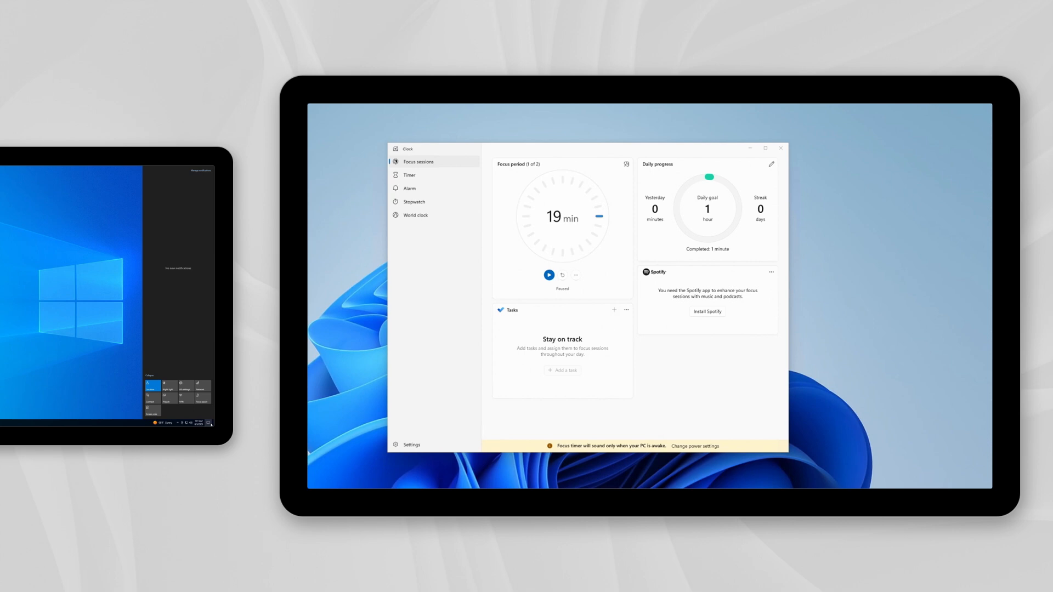
{"action": "mouse_move", "coordinate": [671, 347]}
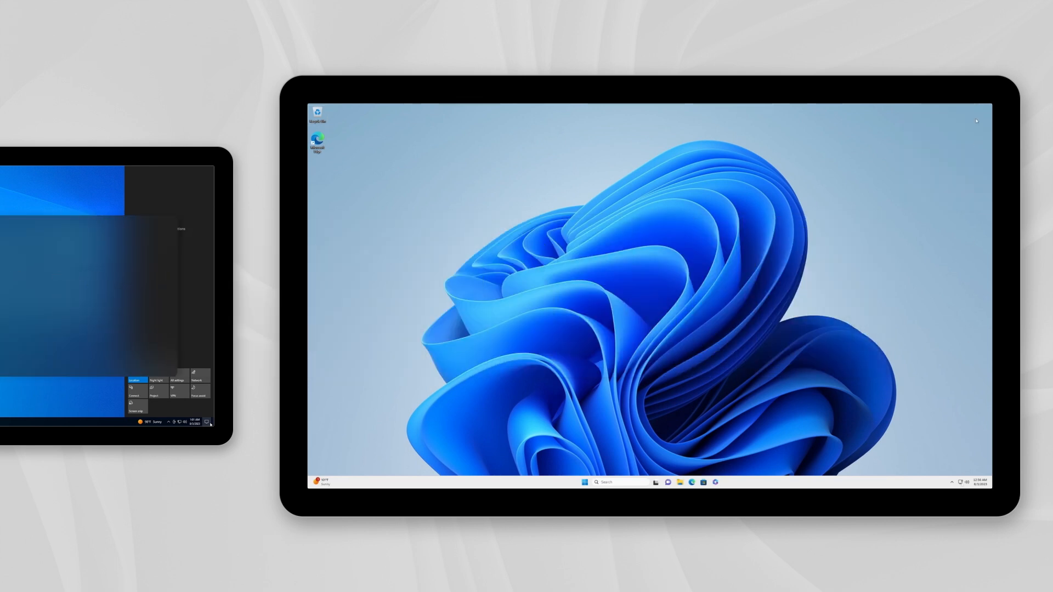
{"action": "left_click", "coordinate": [959, 482]}
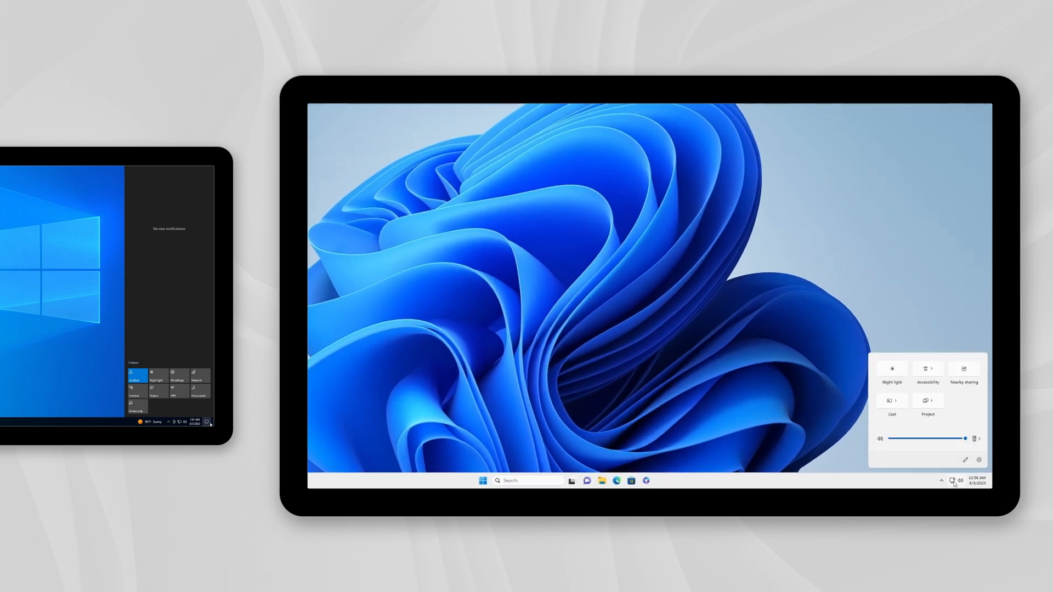
{"action": "left_click", "coordinate": [891, 400]}
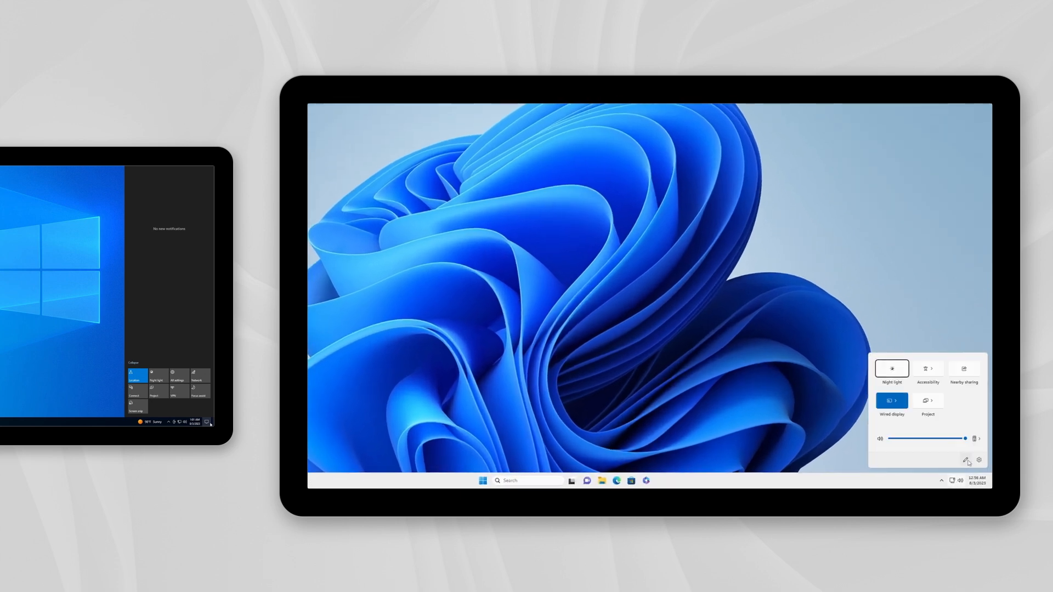
{"action": "left_click", "coordinate": [965, 460]}
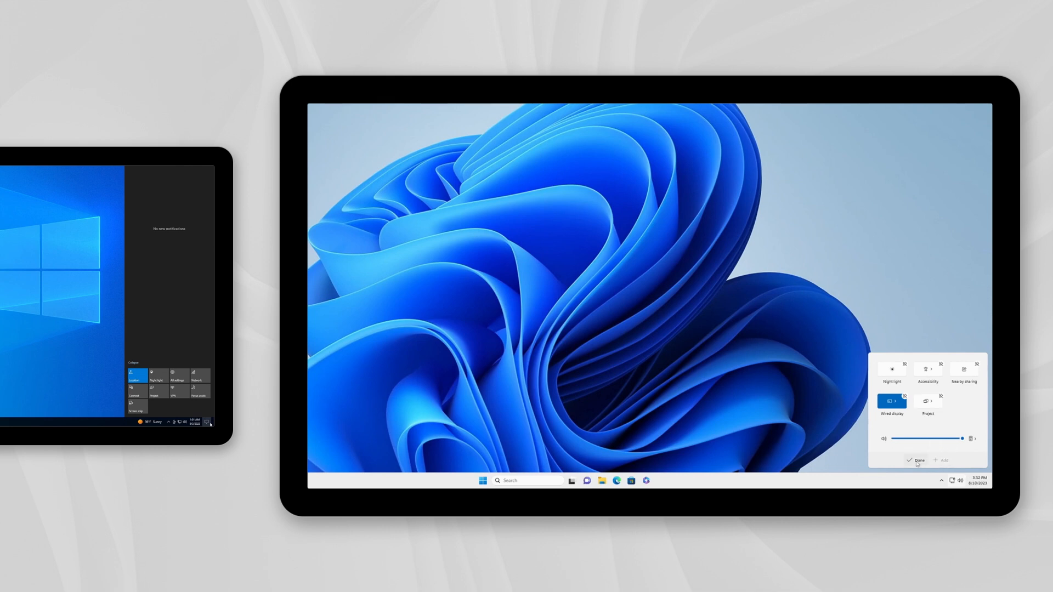
{"action": "left_click", "coordinate": [916, 460]}
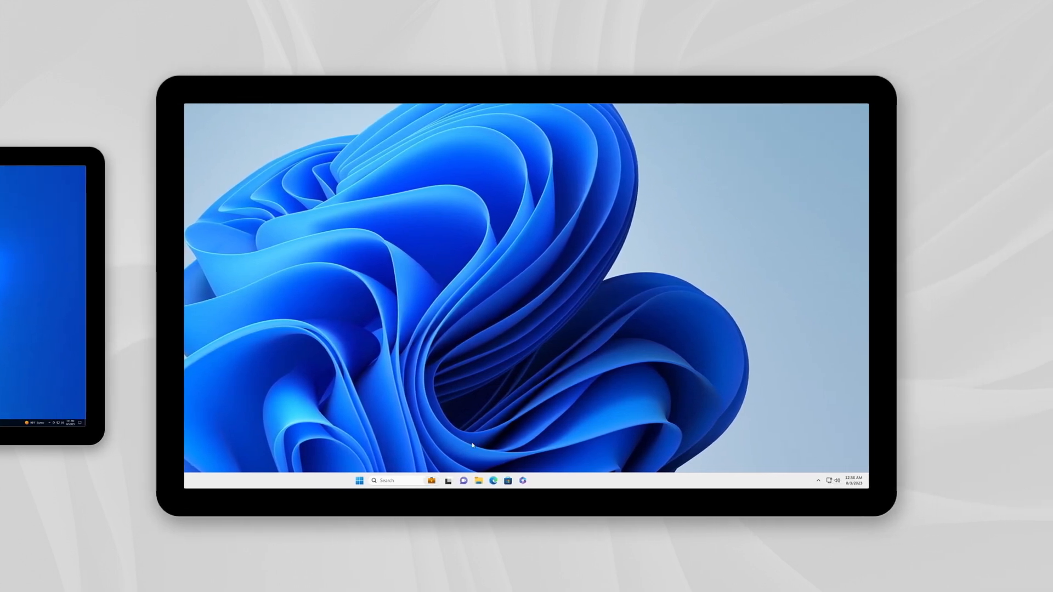
{"action": "left_click", "coordinate": [477, 480]}
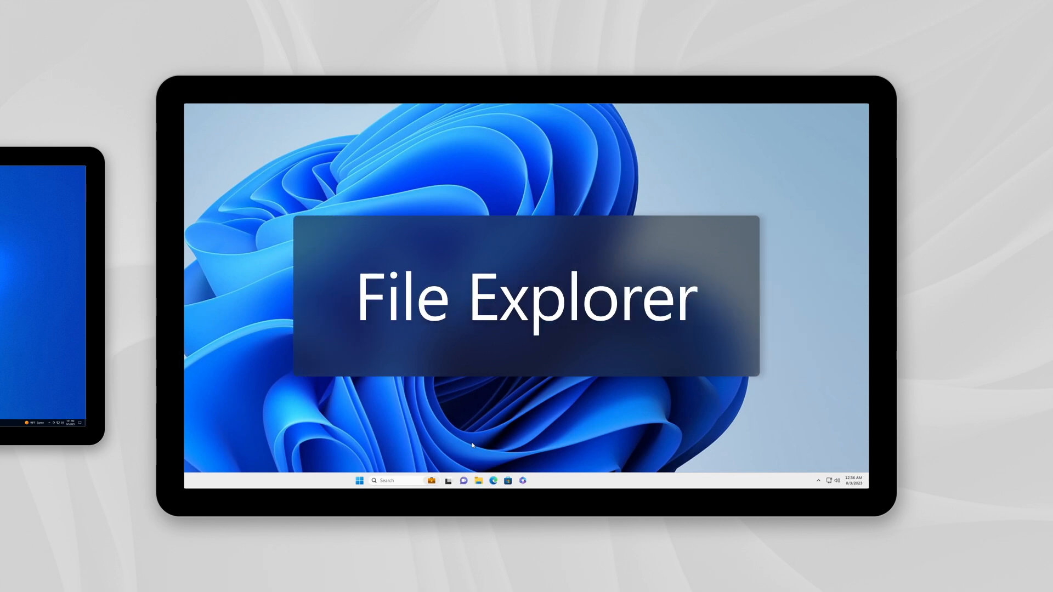
Step: Show Documents in File Explorer and Downloads in a second tab
{"action": "left_click", "coordinate": [478, 480]}
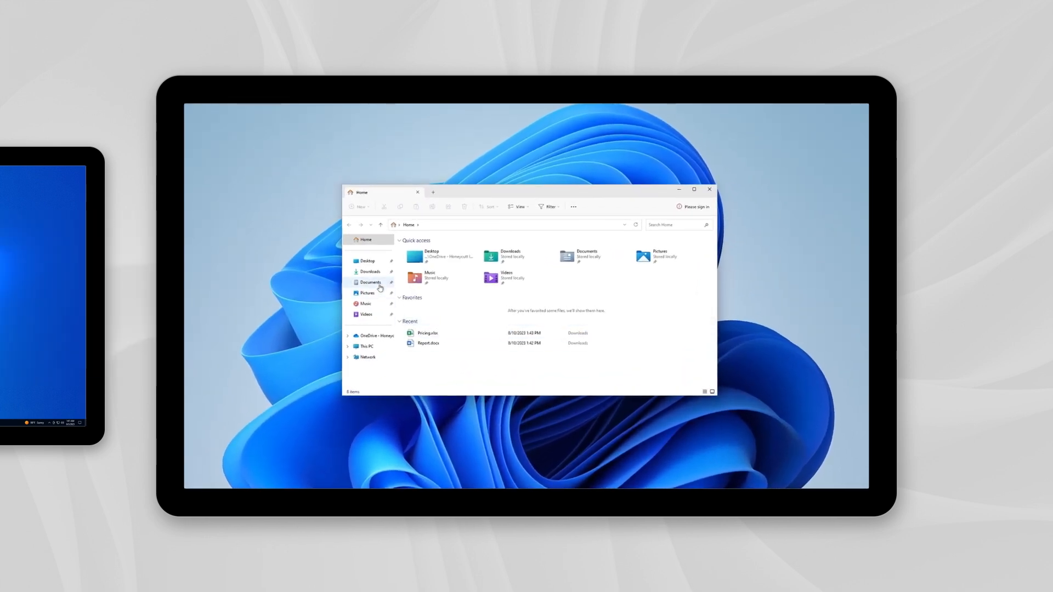
{"action": "left_click", "coordinate": [370, 281]}
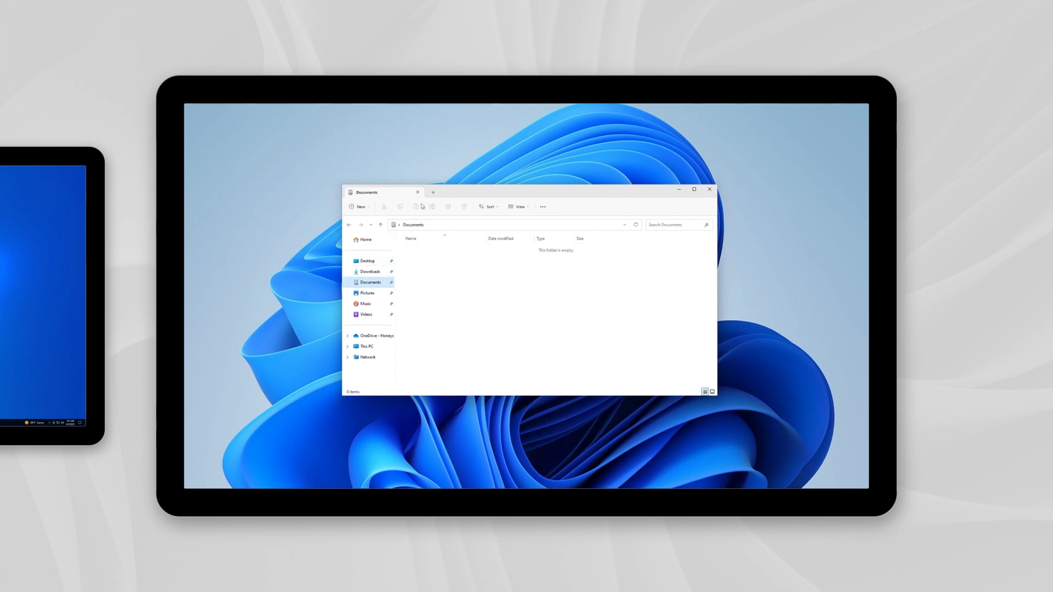
{"action": "left_click", "coordinate": [432, 193]}
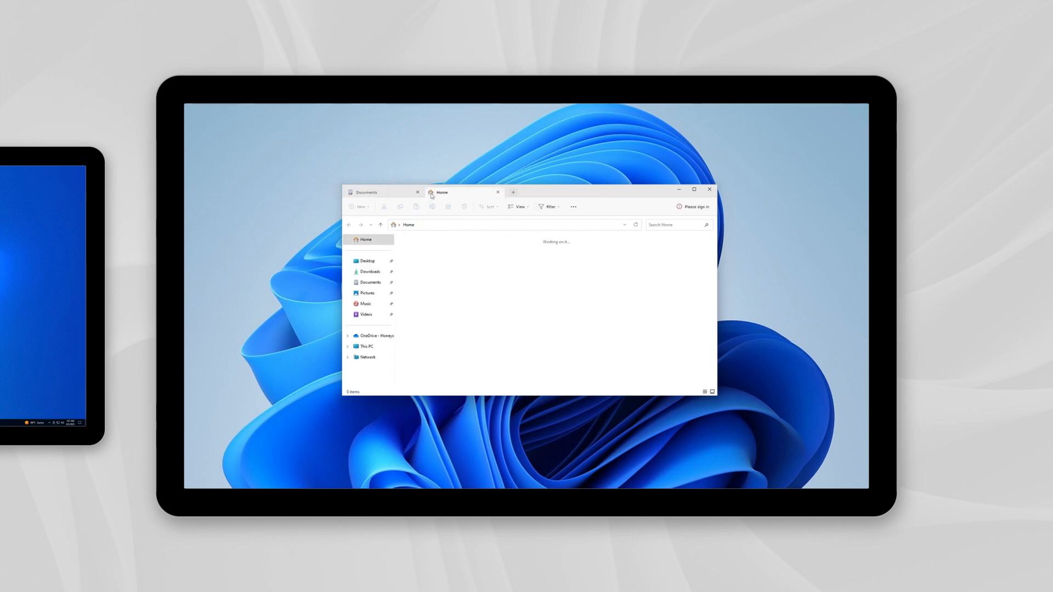
{"action": "left_click", "coordinate": [370, 271]}
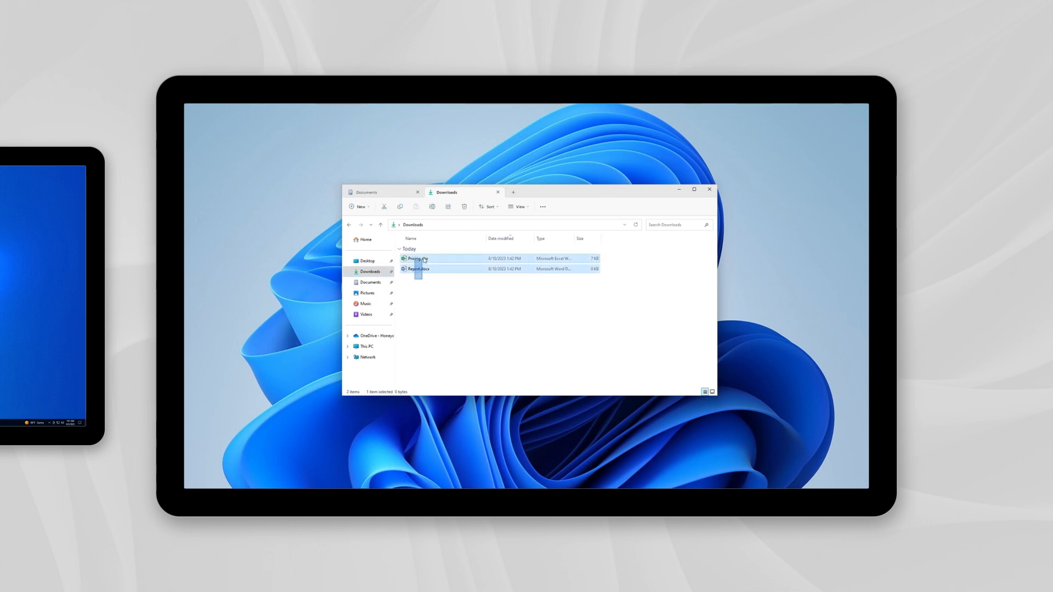
Step: Move Pricing.xlsx and Report.docx into Documents and view Report.docx's full actions list
{"action": "left_click_drag", "start_coordinate": [417, 263], "coordinate": [388, 192]}
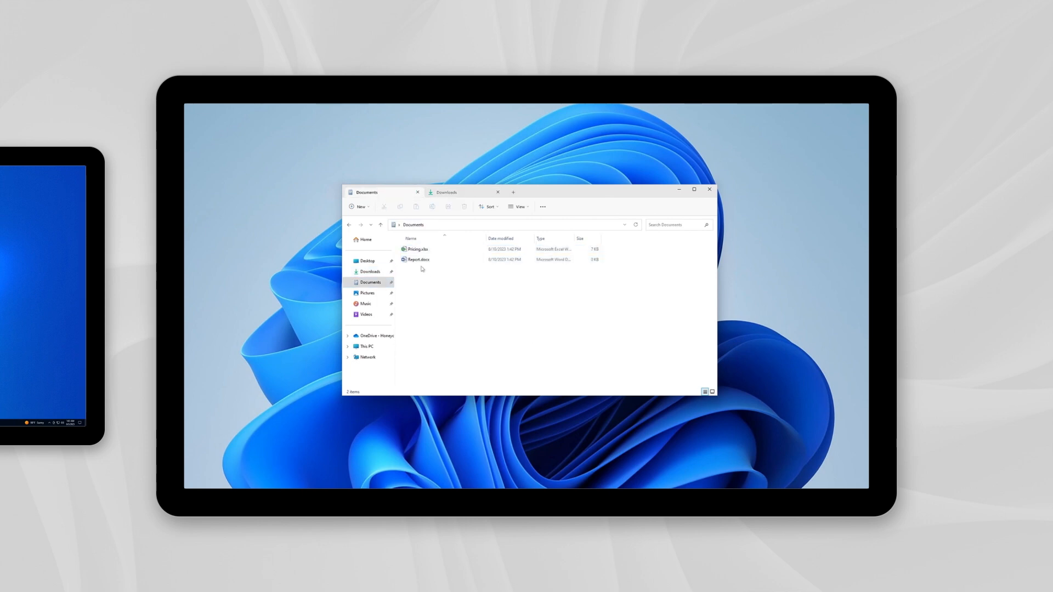
{"action": "right_click", "coordinate": [418, 259]}
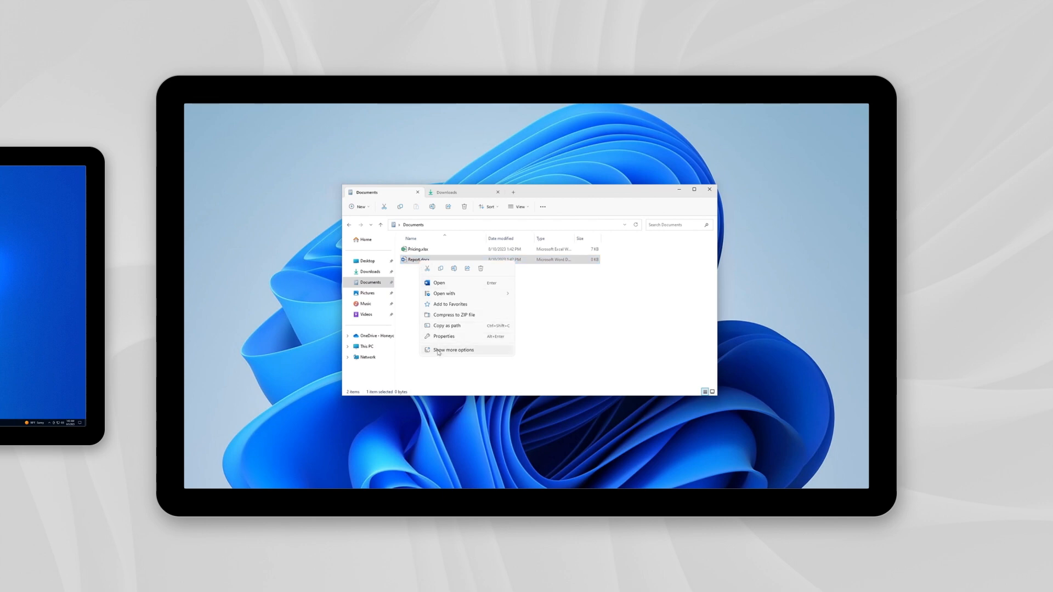
{"action": "left_click", "coordinate": [453, 350]}
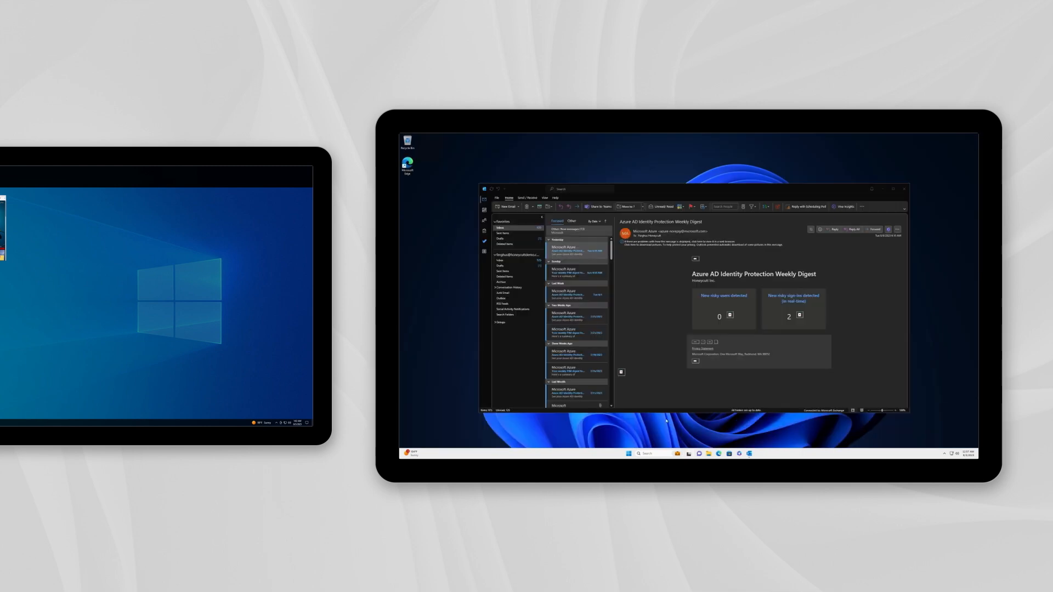
{"action": "mouse_move", "coordinate": [689, 436]}
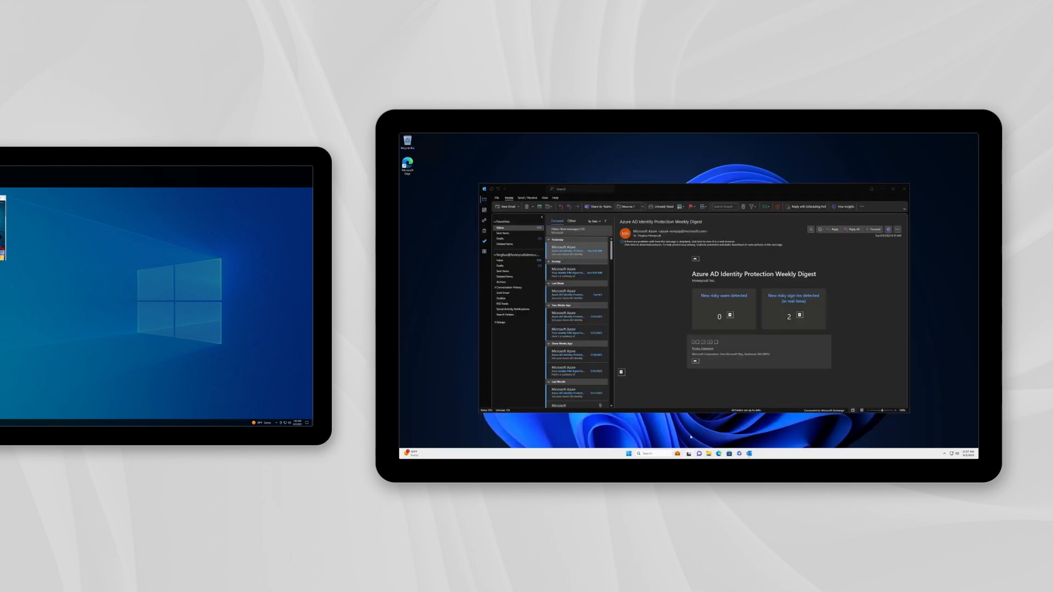
{"action": "left_click", "coordinate": [688, 453]}
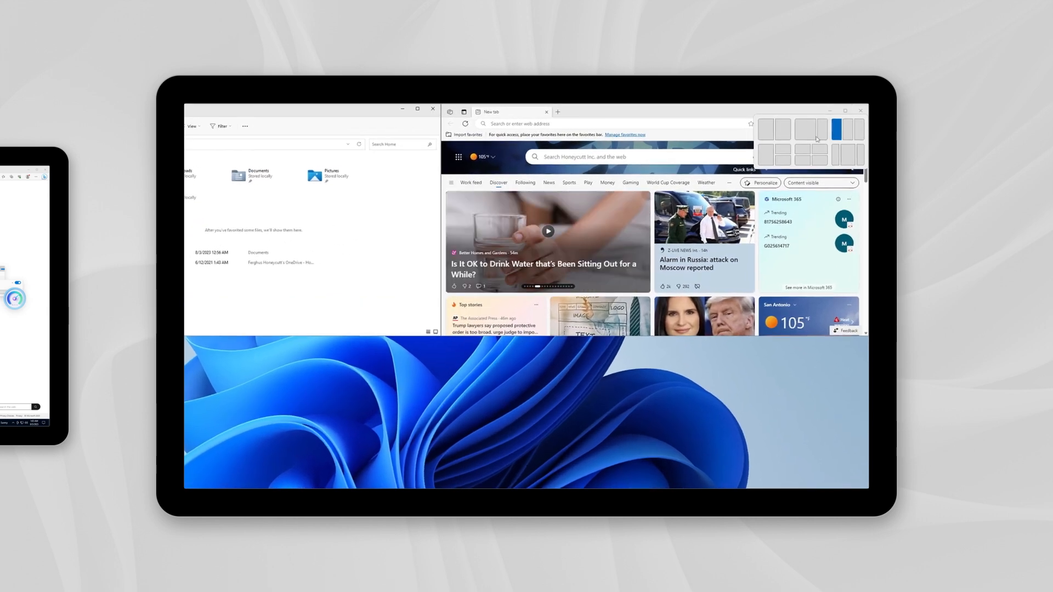
Step: Snap the browser right beside File Explorer, then minimize both windows
{"action": "key", "text": "Win+z"}
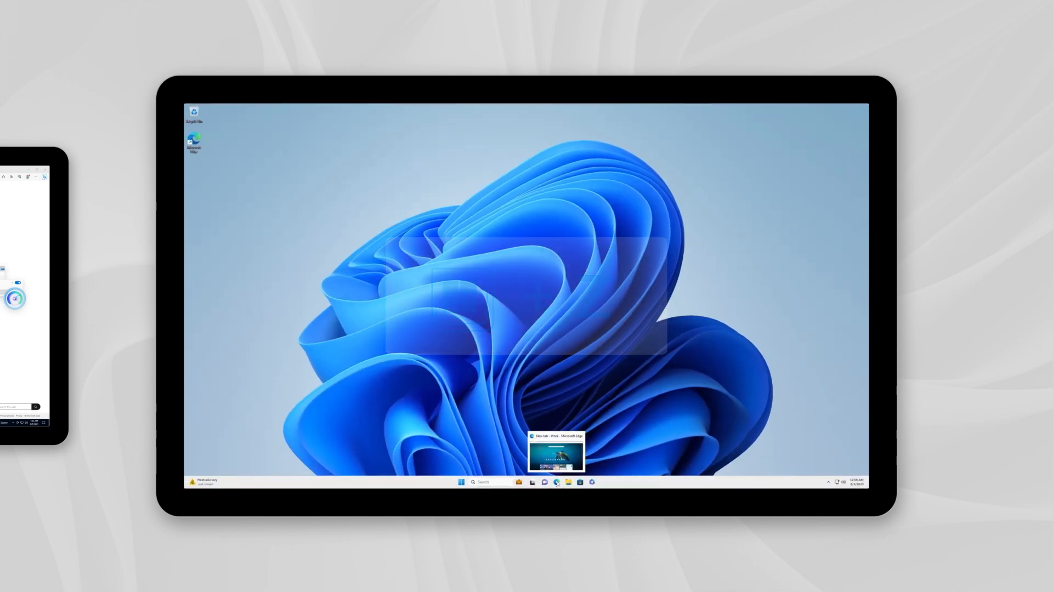
{"action": "left_click", "coordinate": [556, 450]}
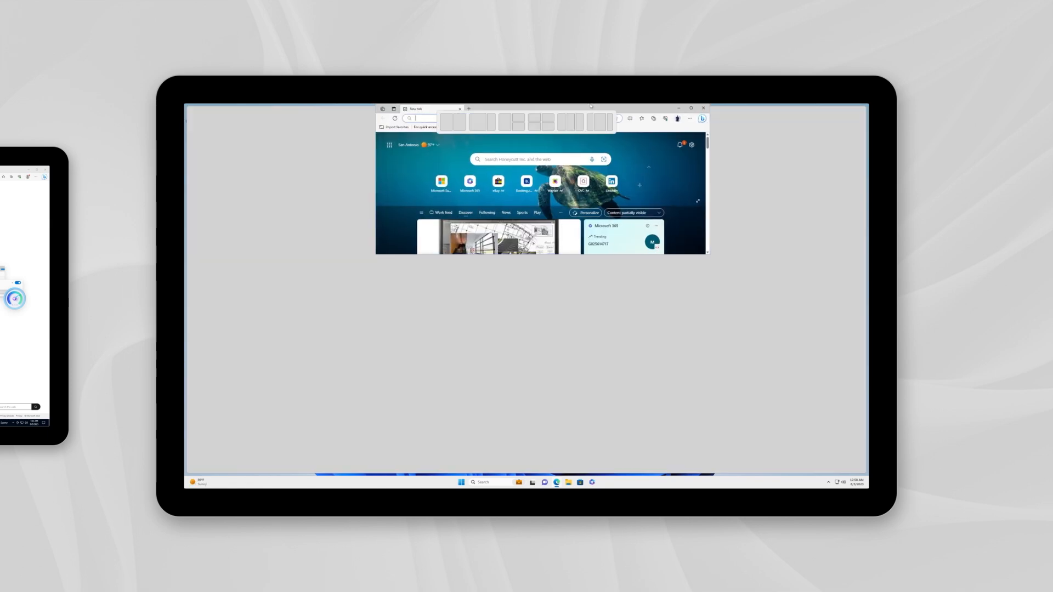
{"action": "left_click", "coordinate": [691, 108]}
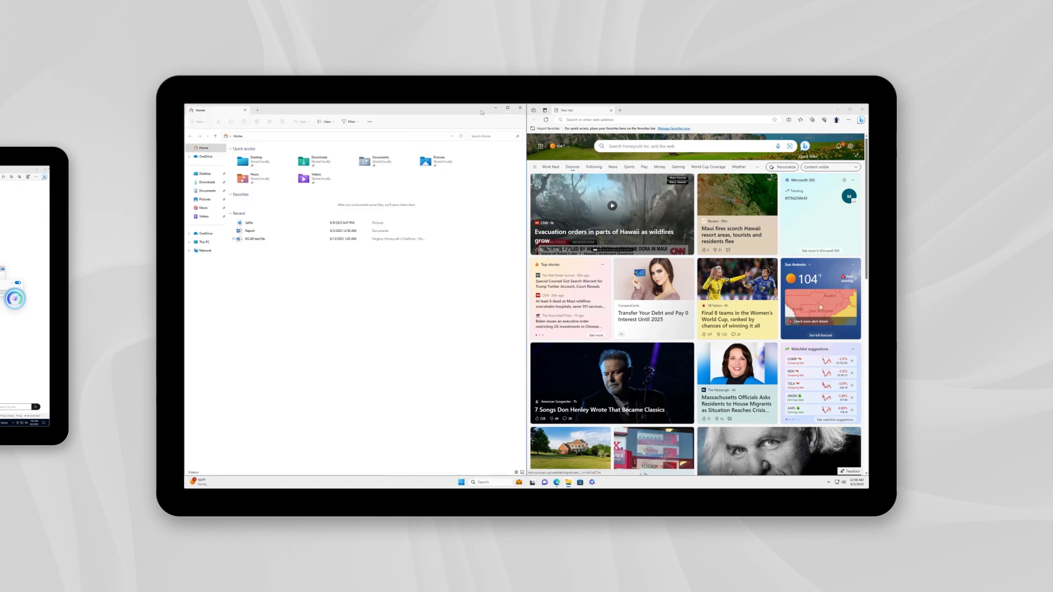
{"action": "left_click", "coordinate": [496, 107]}
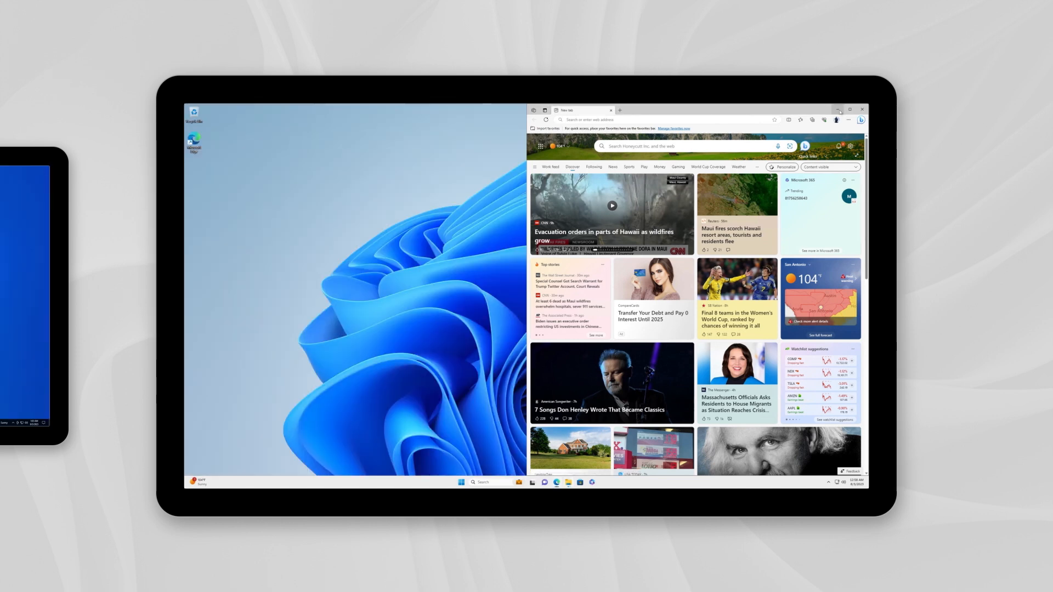
{"action": "left_click", "coordinate": [839, 110]}
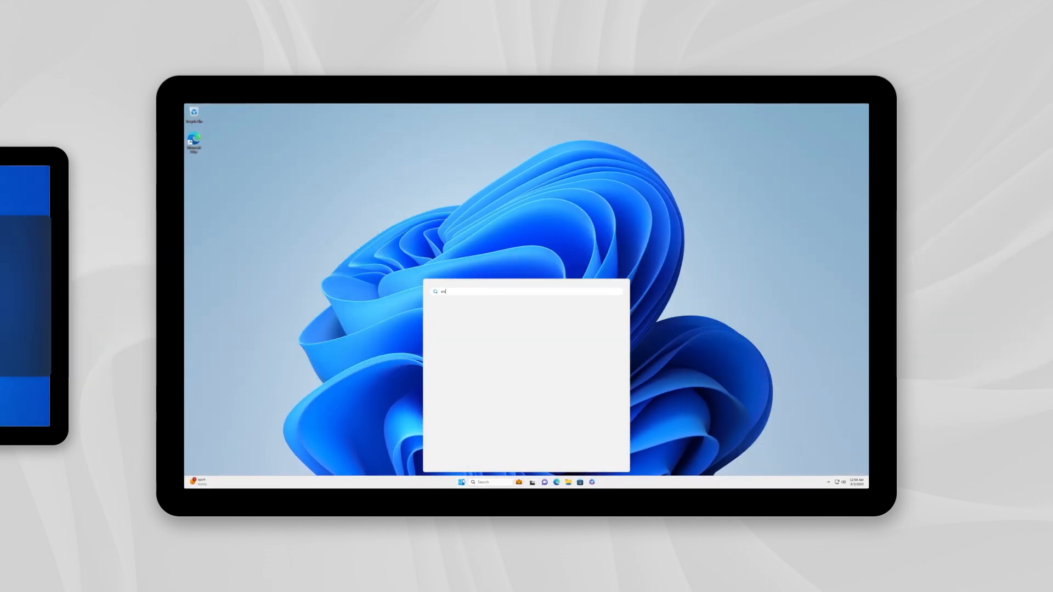
Step: Launch Snipping Tool from search and snip a rectangle over the wallpaper swirl
{"action": "type", "text": "nipping Tool"}
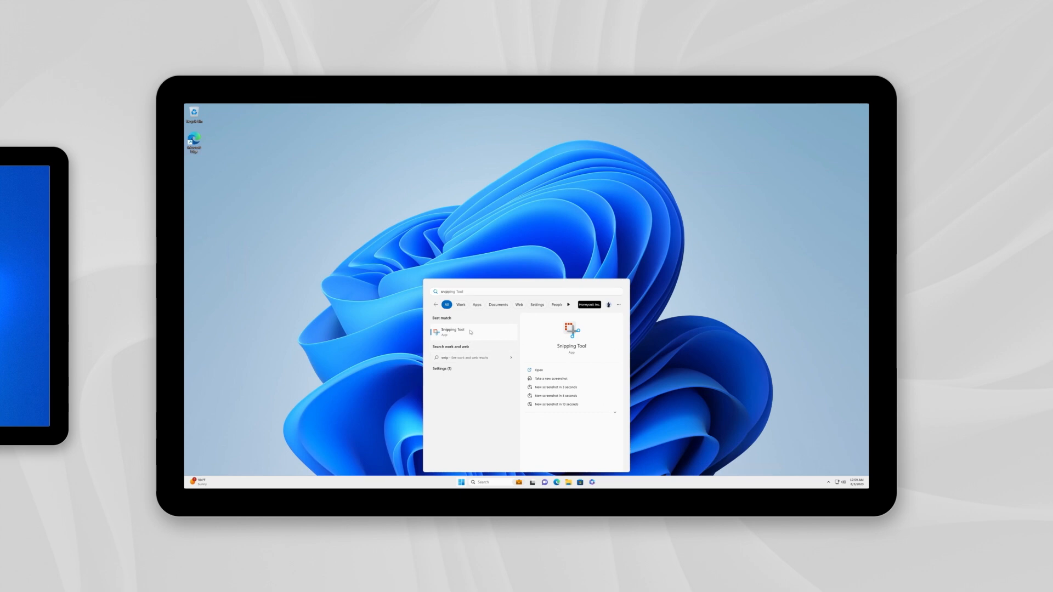
{"action": "left_click", "coordinate": [450, 331]}
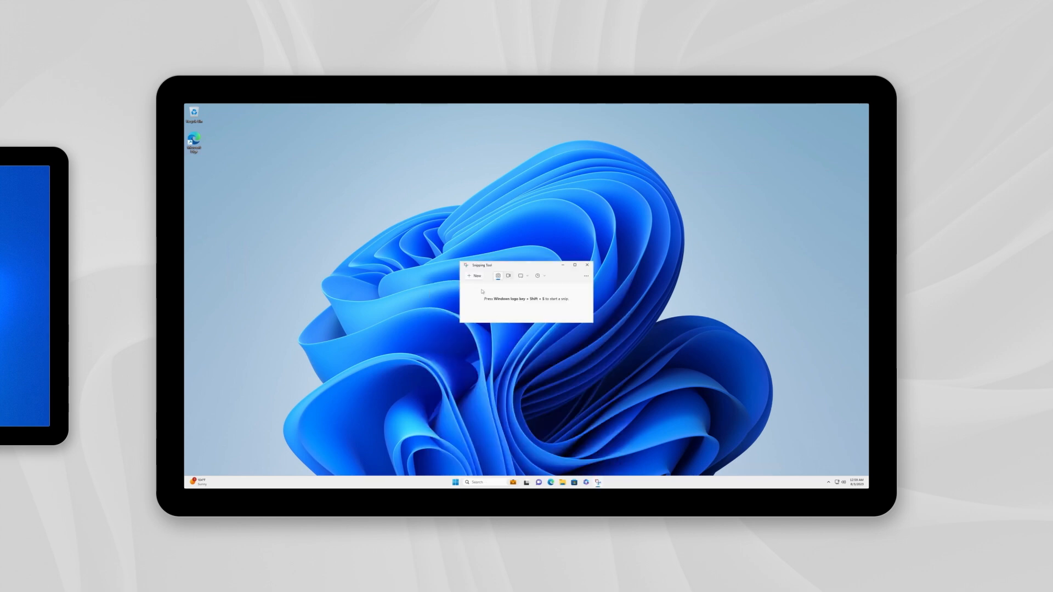
{"action": "left_click", "coordinate": [474, 277]}
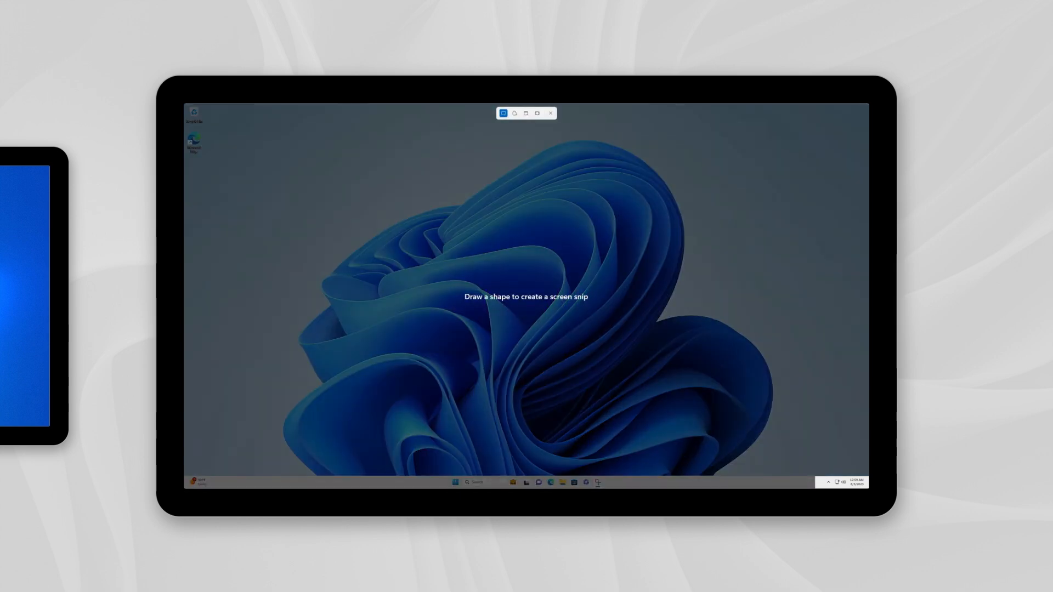
{"action": "left_click_drag", "start_coordinate": [361, 125], "coordinate": [574, 307]}
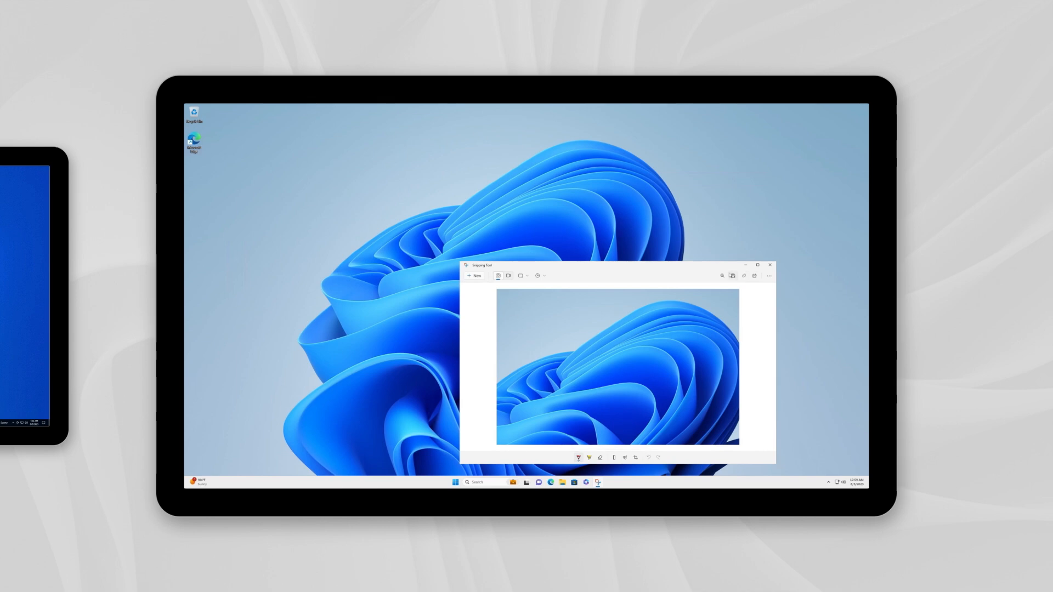
Step: Save the snip as a PNG in Pictures, then close Snipping Tool via See more
{"action": "left_click", "coordinate": [744, 275]}
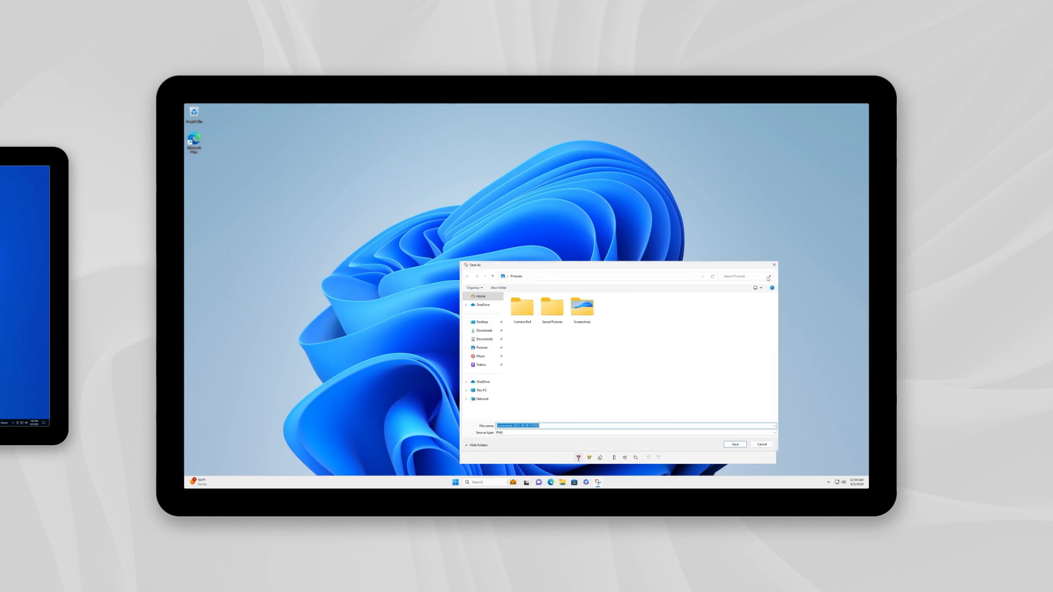
{"action": "left_click", "coordinate": [734, 444]}
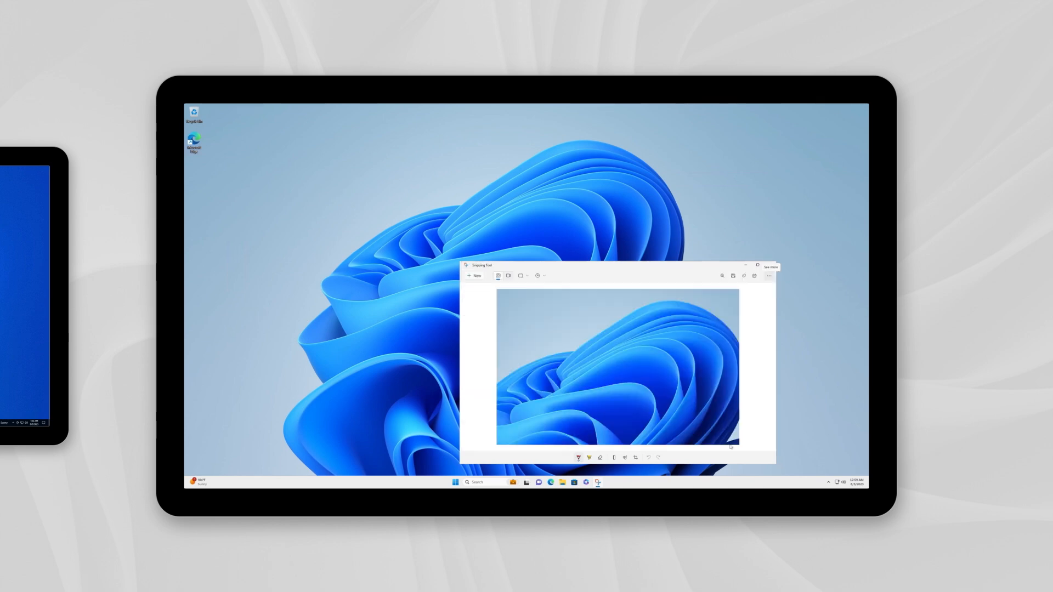
{"action": "left_click", "coordinate": [768, 276]}
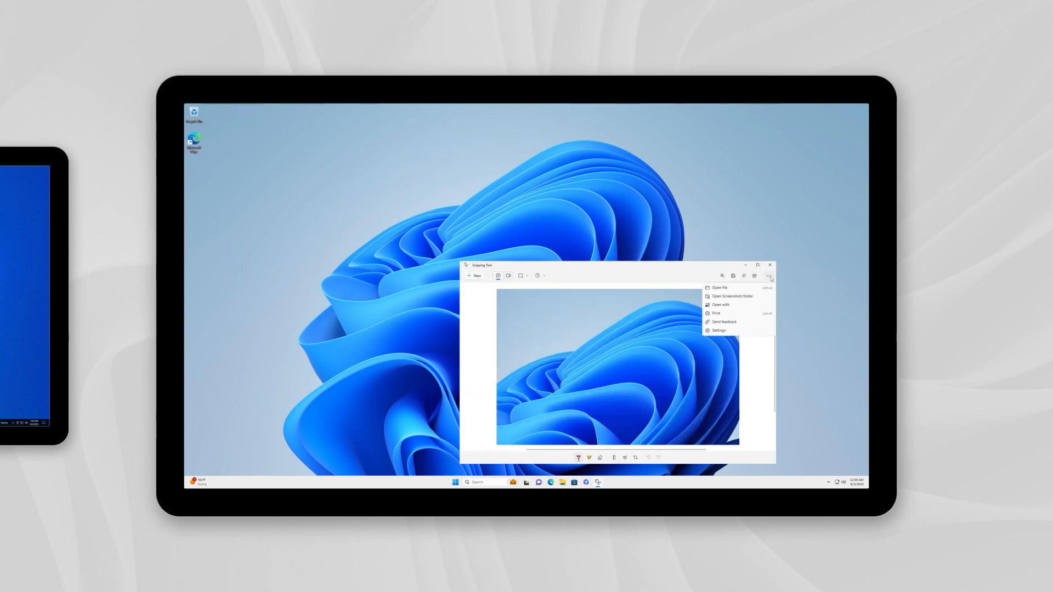
{"action": "left_click", "coordinate": [732, 296]}
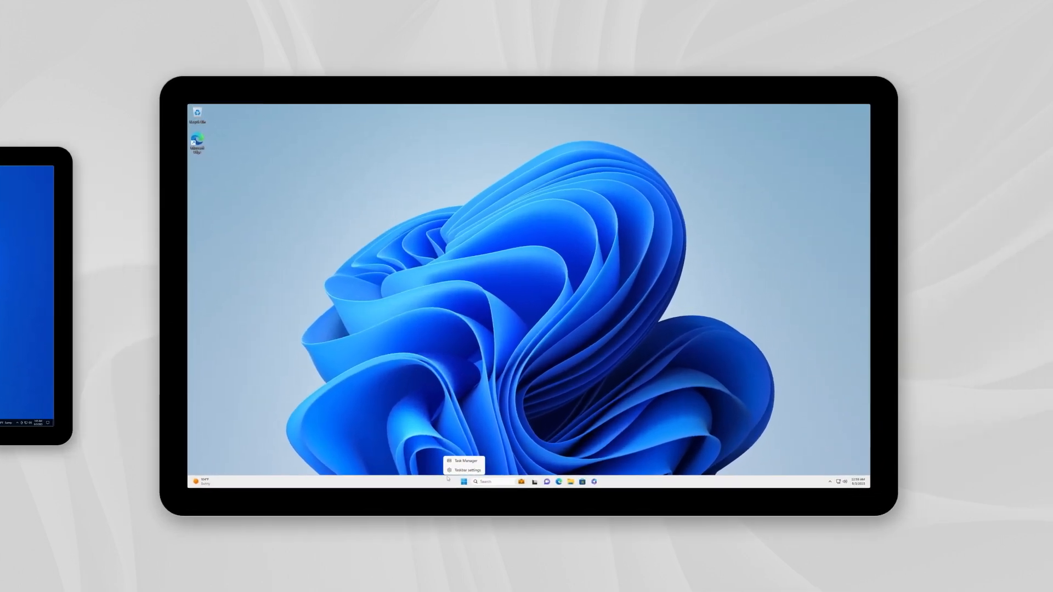
Step: From the Widgets board's add list, preview Game Pass and pin it
{"action": "left_click", "coordinate": [467, 470]}
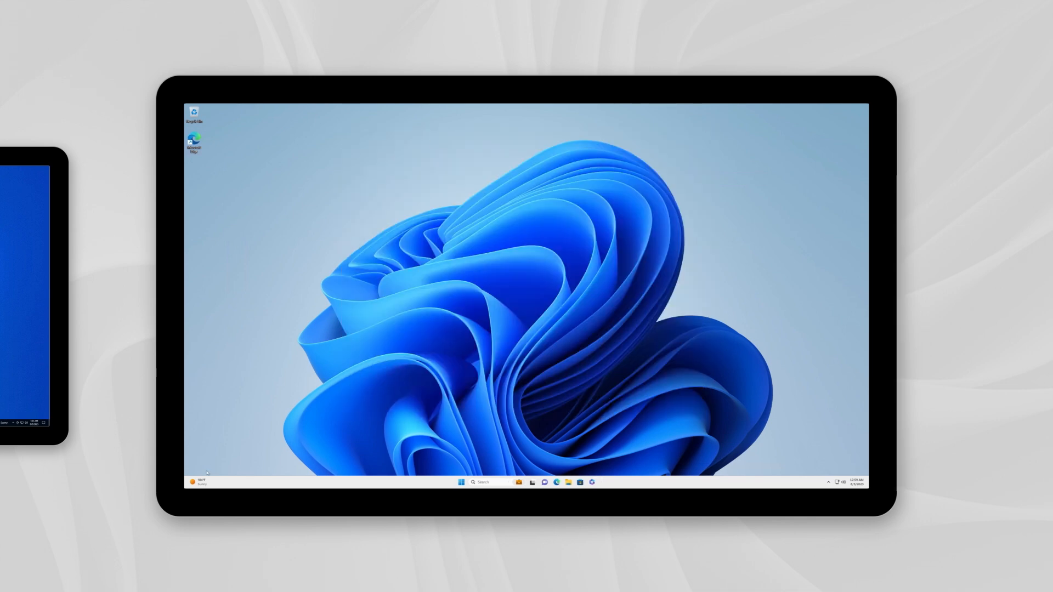
{"action": "left_click", "coordinate": [199, 483]}
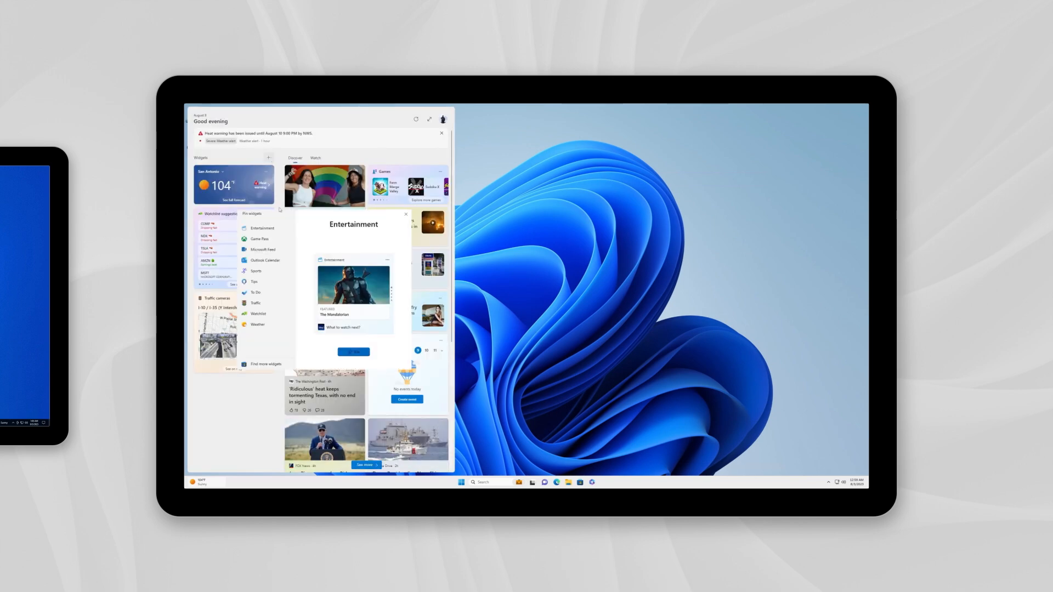
{"action": "left_click", "coordinate": [260, 239]}
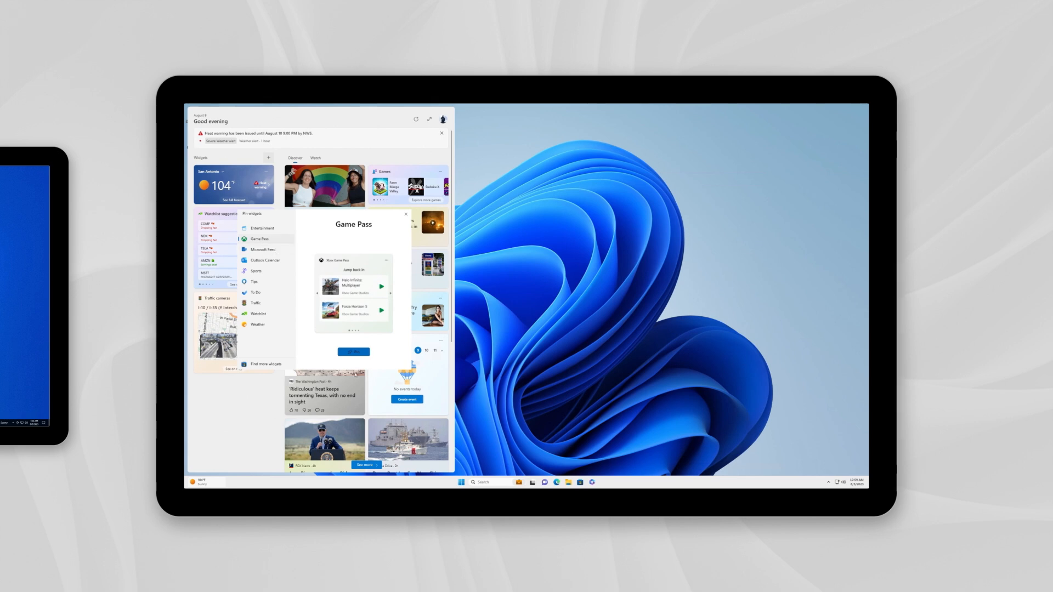
{"action": "left_click", "coordinate": [353, 352]}
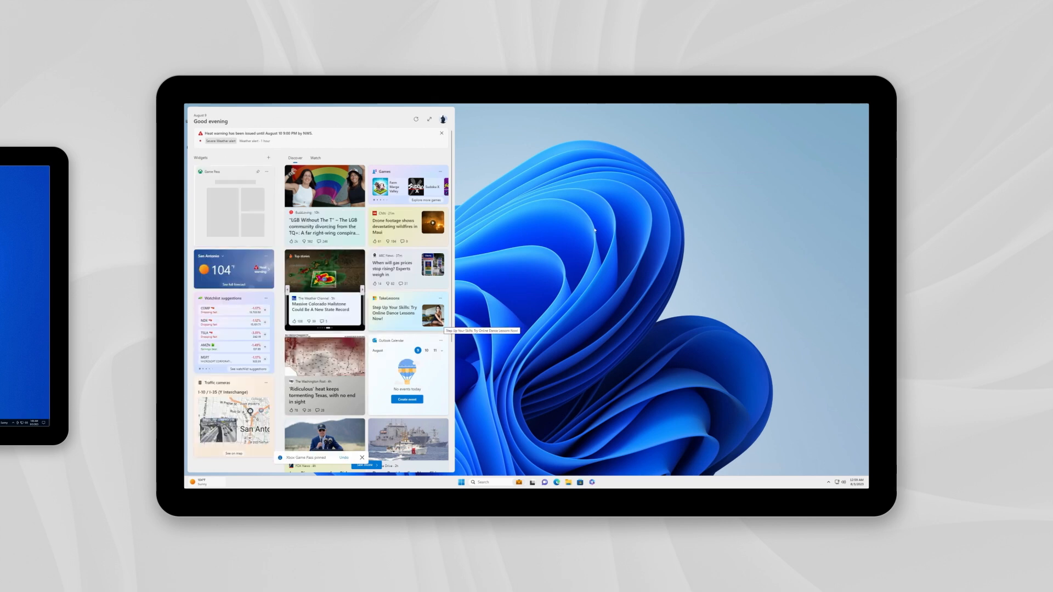